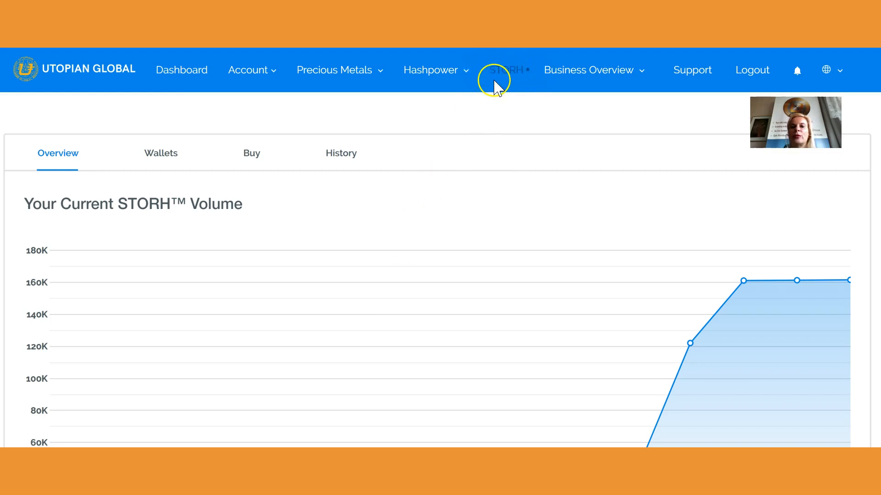
{"action": "mouse_move", "coordinate": [22, 163]}
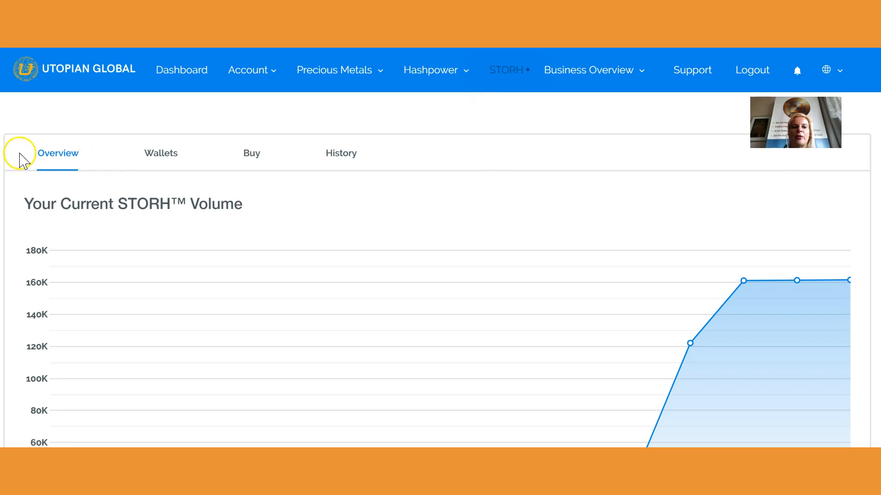
{"action": "mouse_move", "coordinate": [96, 165]}
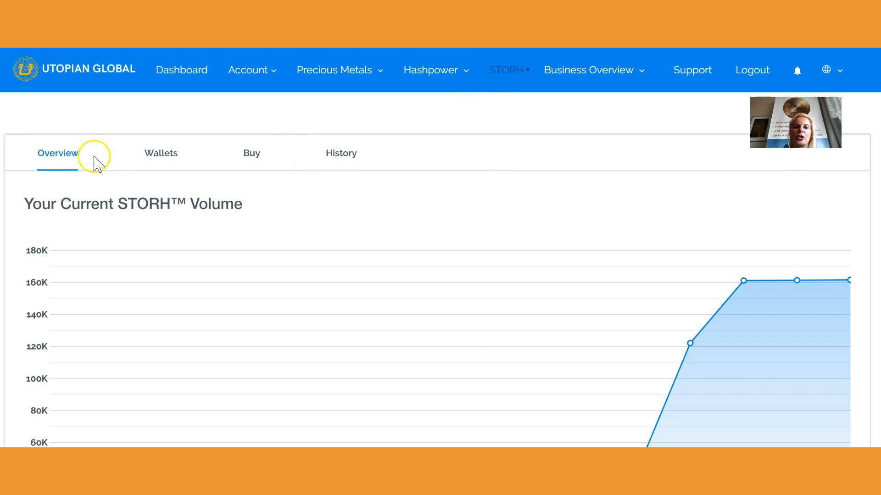
{"action": "mouse_move", "coordinate": [275, 176]}
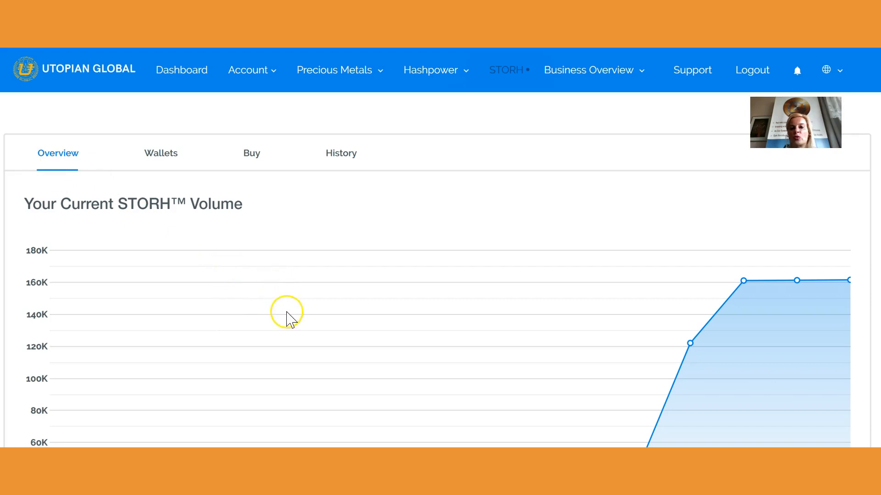
{"action": "mouse_move", "coordinate": [406, 315]}
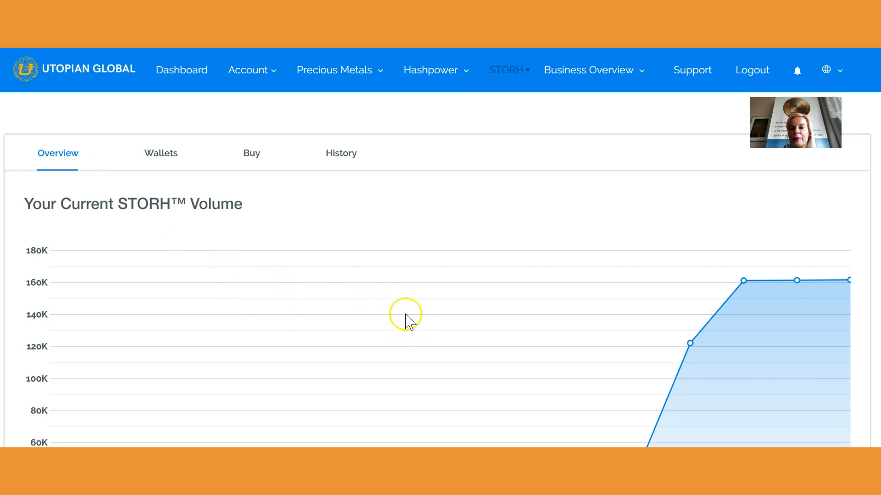
Show the STORH History page with Wallet History addresses, dates added and approval status.
{"action": "scroll", "scroll_direction": "down", "scroll_amount": 3}
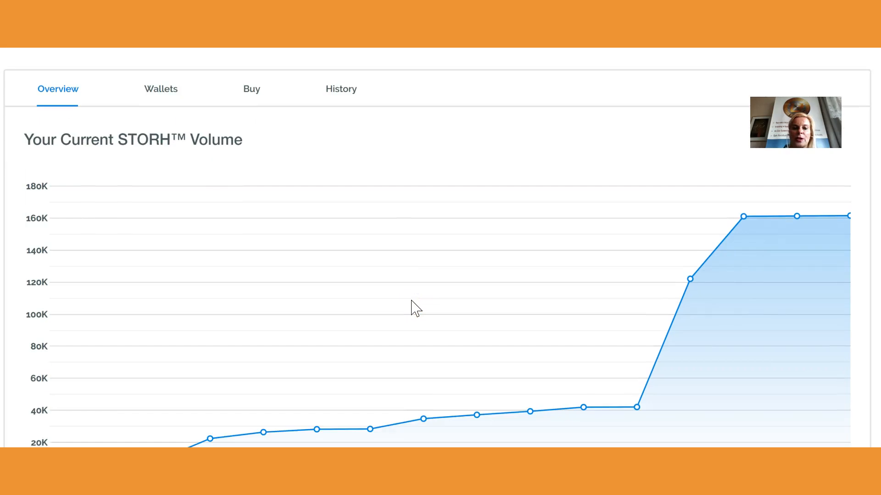
{"action": "scroll", "scroll_direction": "down", "scroll_amount": 3}
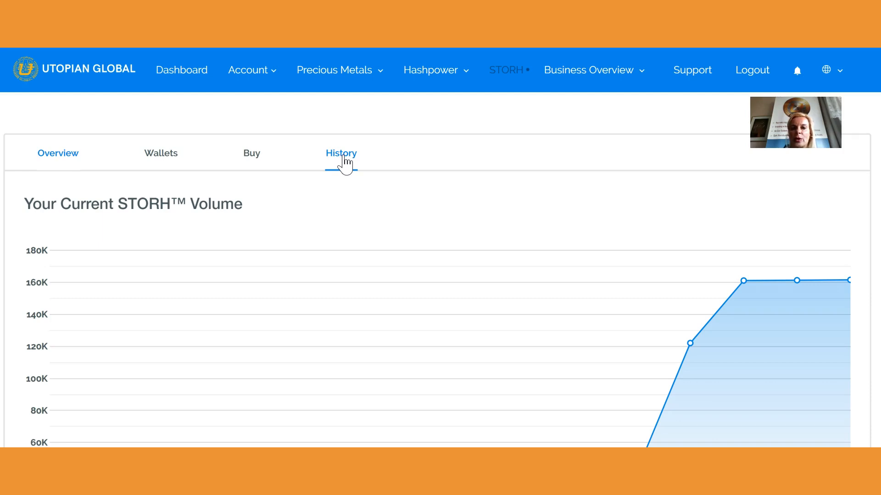
{"action": "left_click", "coordinate": [341, 154]}
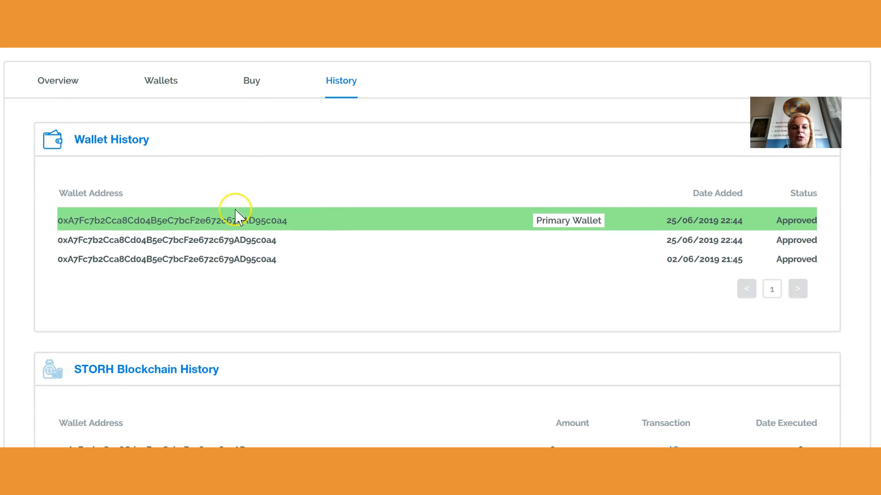
{"action": "mouse_move", "coordinate": [243, 280]}
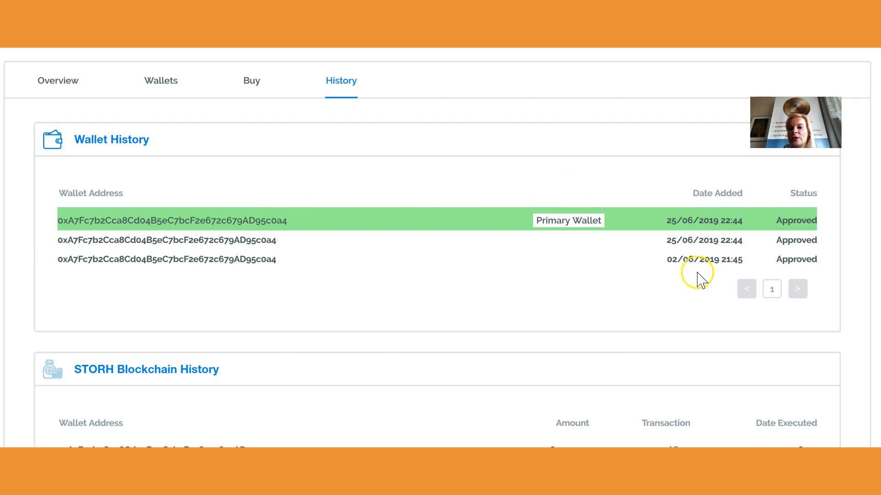
{"action": "mouse_move", "coordinate": [553, 235]}
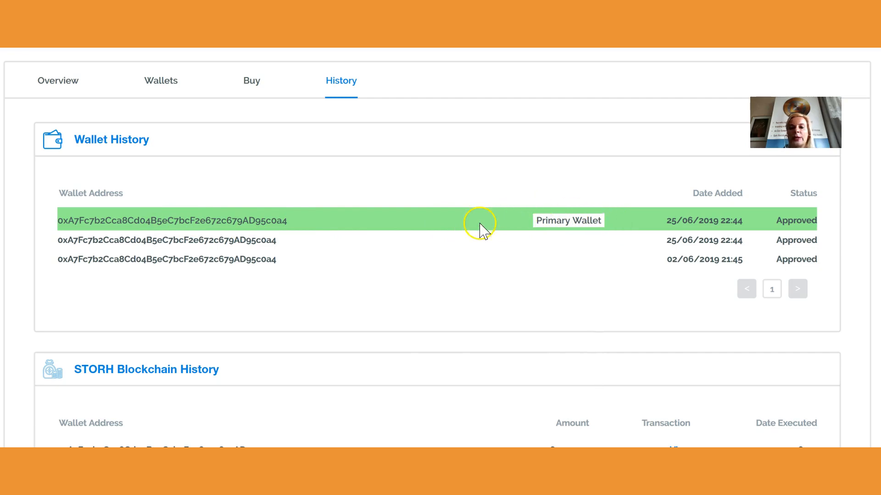
{"action": "mouse_move", "coordinate": [390, 232]}
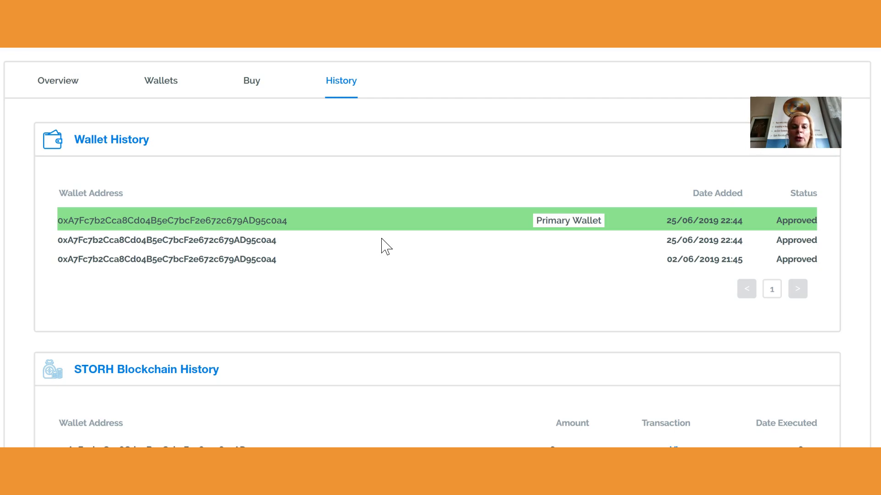
{"action": "scroll", "scroll_direction": "down", "scroll_amount": 3}
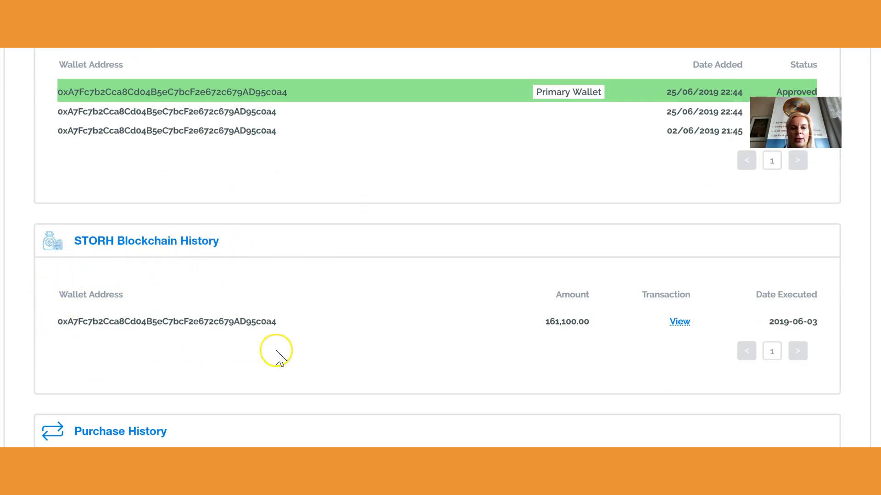
{"action": "mouse_move", "coordinate": [65, 335]}
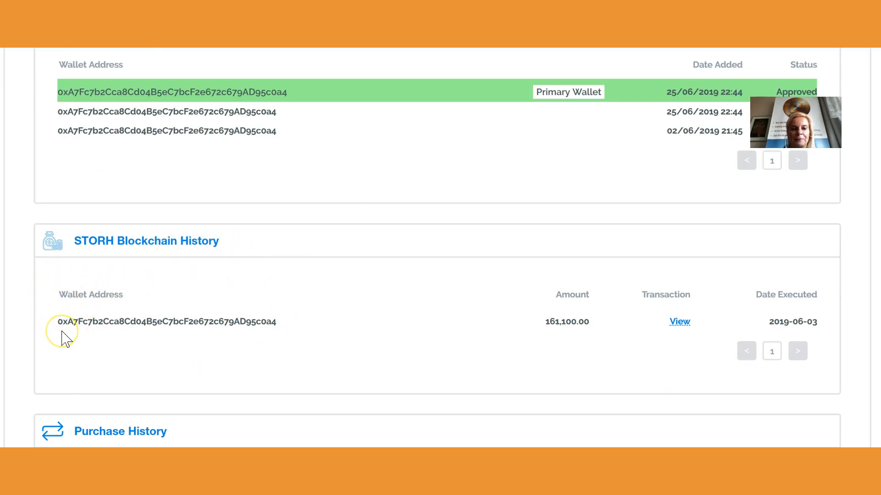
{"action": "mouse_move", "coordinate": [560, 365]}
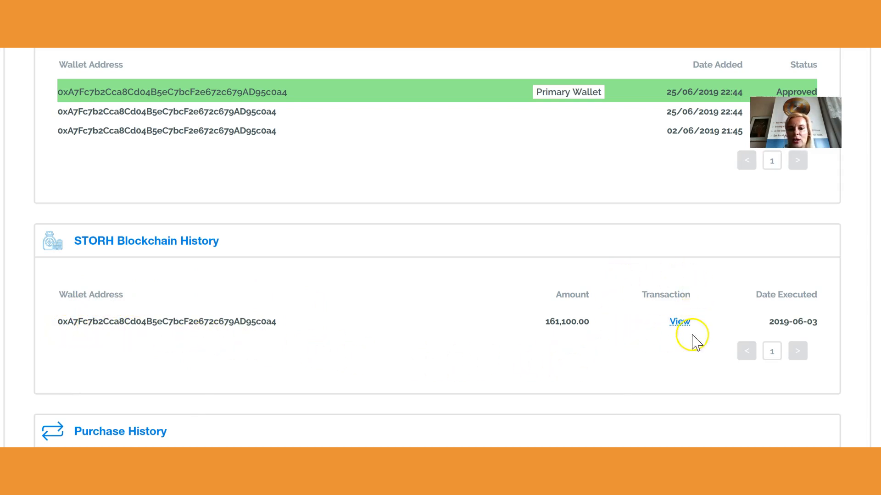
{"action": "mouse_move", "coordinate": [265, 402]}
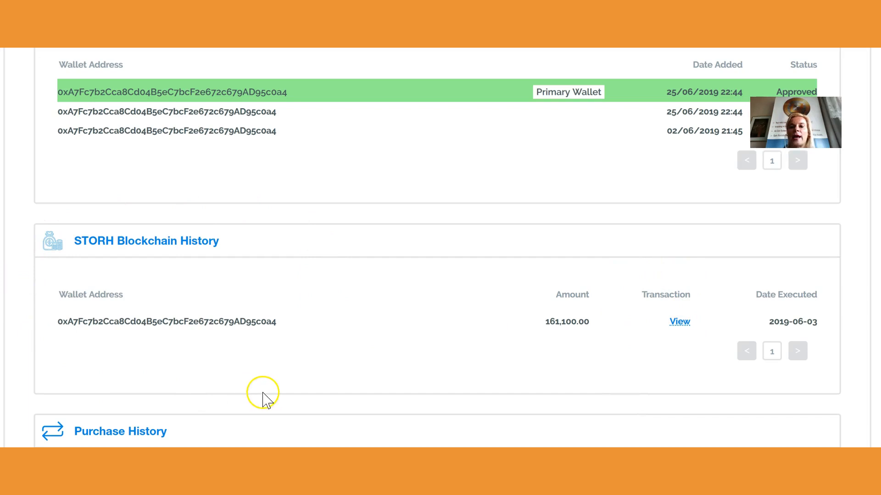
{"action": "mouse_move", "coordinate": [295, 379]}
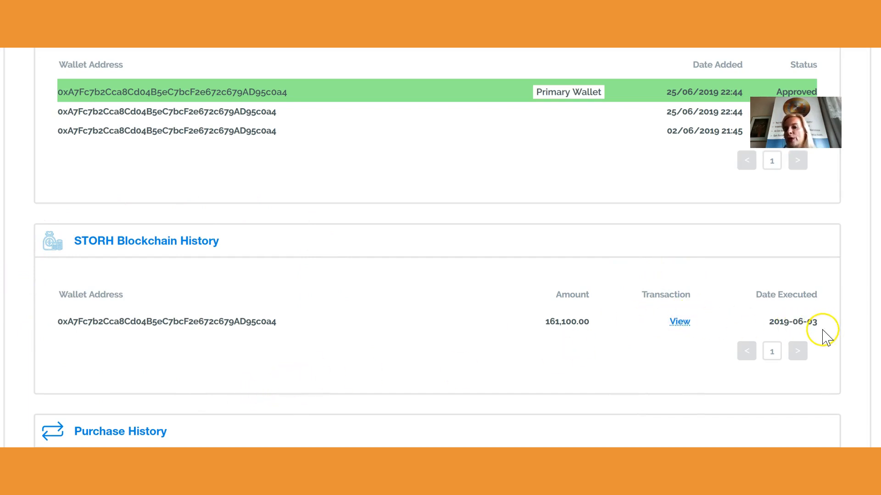
{"action": "mouse_move", "coordinate": [629, 335]}
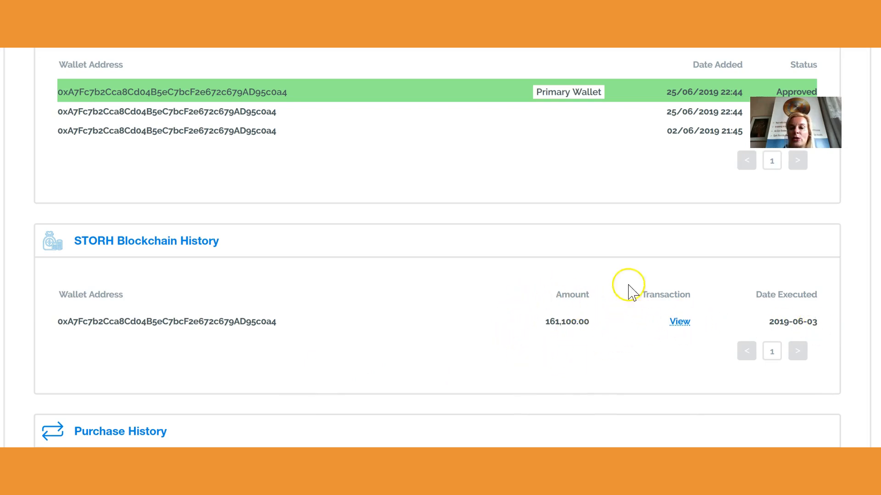
{"action": "mouse_move", "coordinate": [561, 341]}
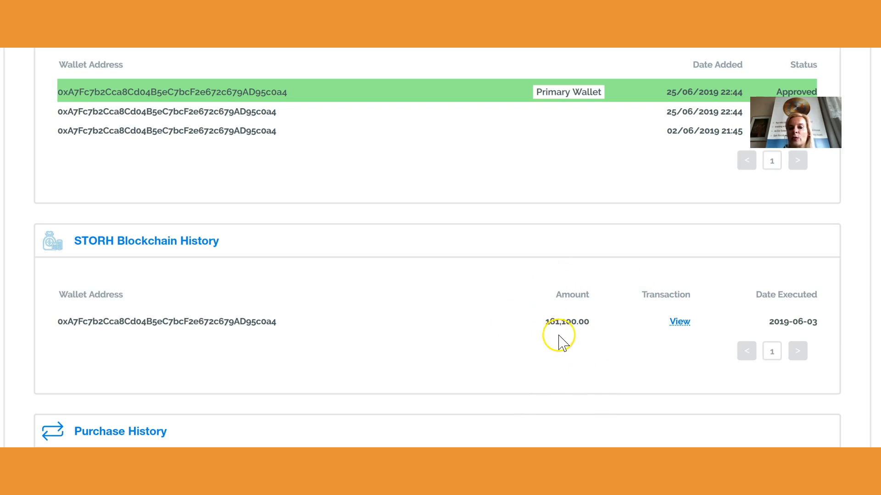
{"action": "mouse_move", "coordinate": [573, 337]}
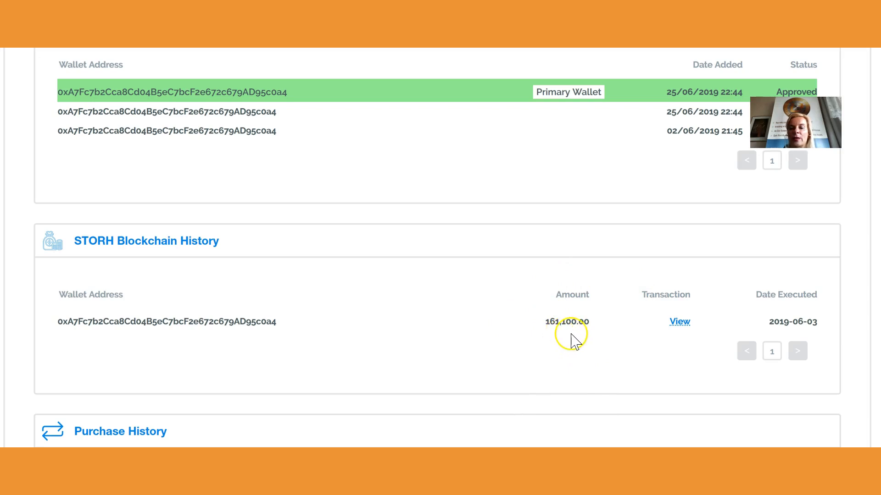
{"action": "mouse_move", "coordinate": [680, 322]}
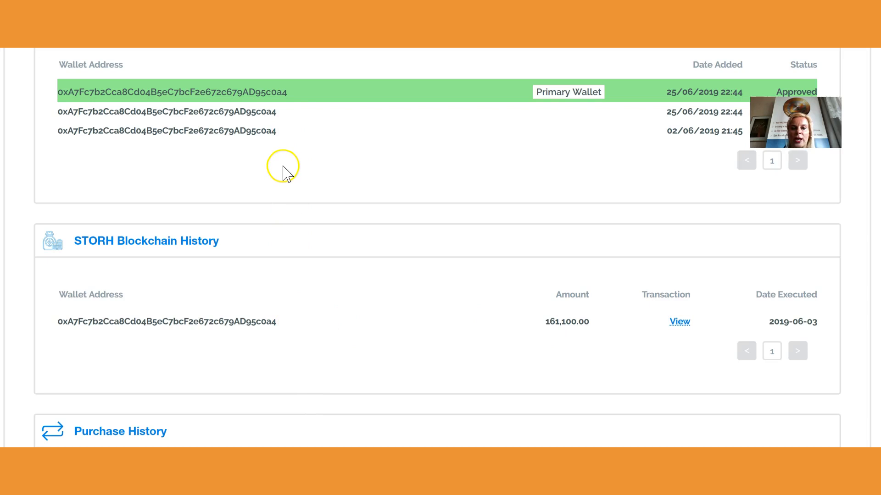
{"action": "mouse_move", "coordinate": [288, 168]}
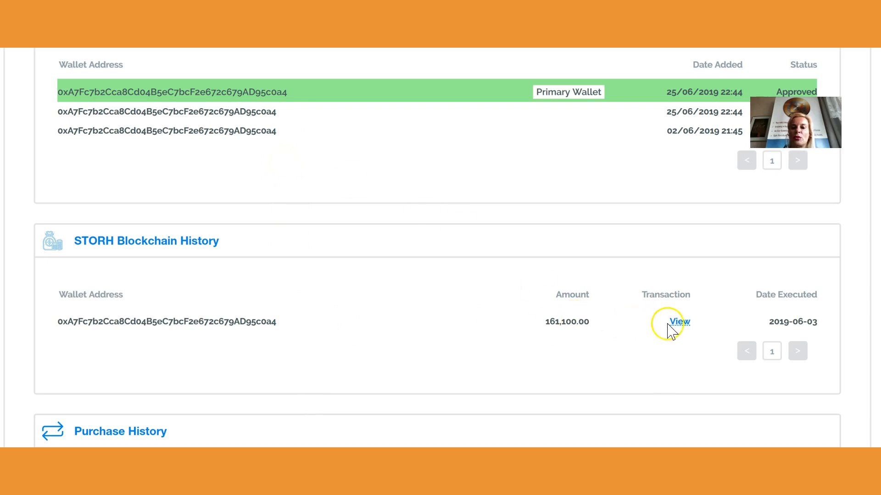
{"action": "left_click", "coordinate": [679, 322]}
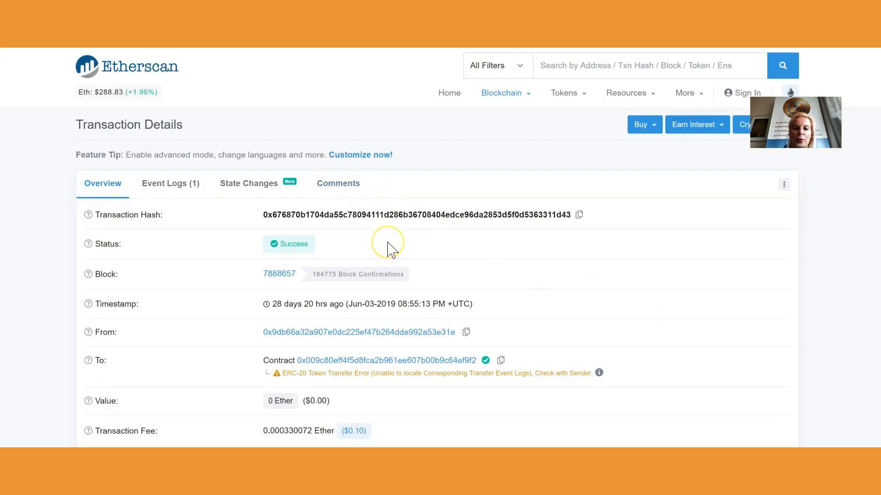
{"action": "scroll", "scroll_direction": "down", "scroll_amount": 3}
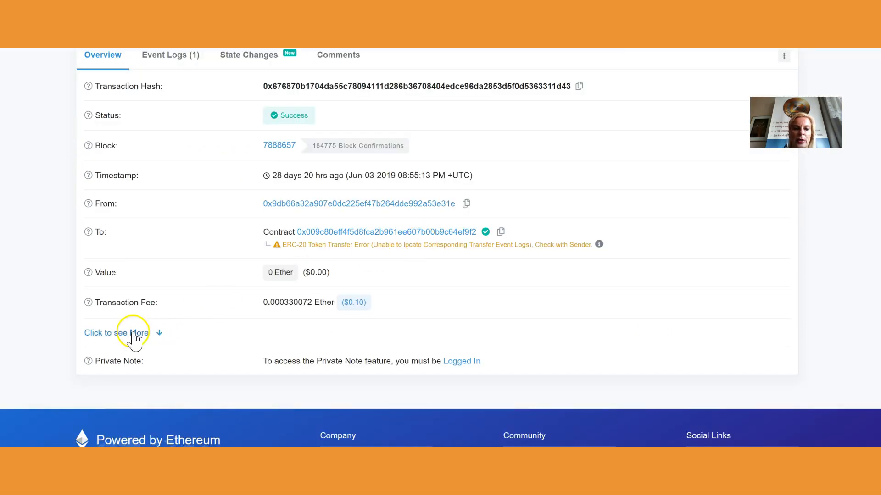
{"action": "left_click", "coordinate": [116, 333]}
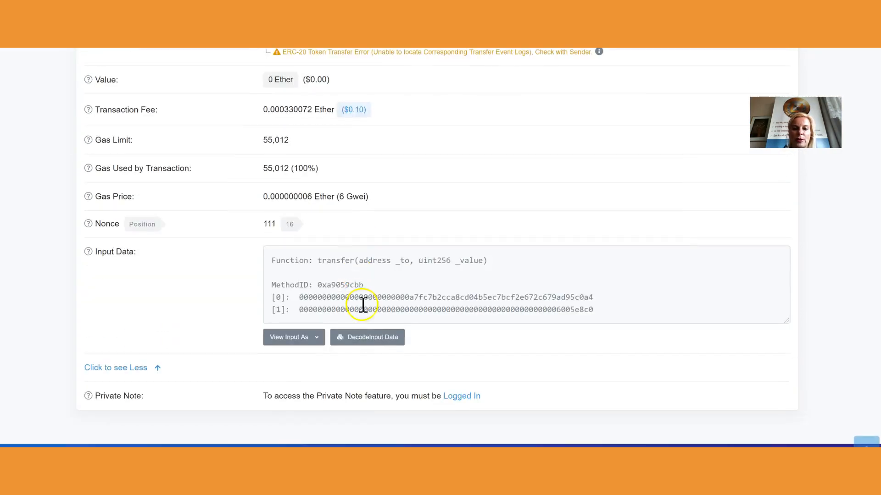
{"action": "left_click", "coordinate": [367, 337]}
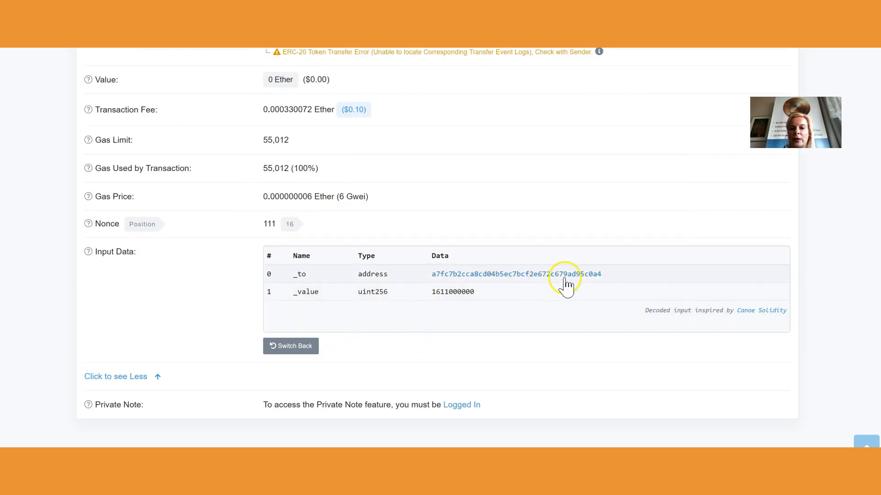
{"action": "mouse_move", "coordinate": [480, 304]}
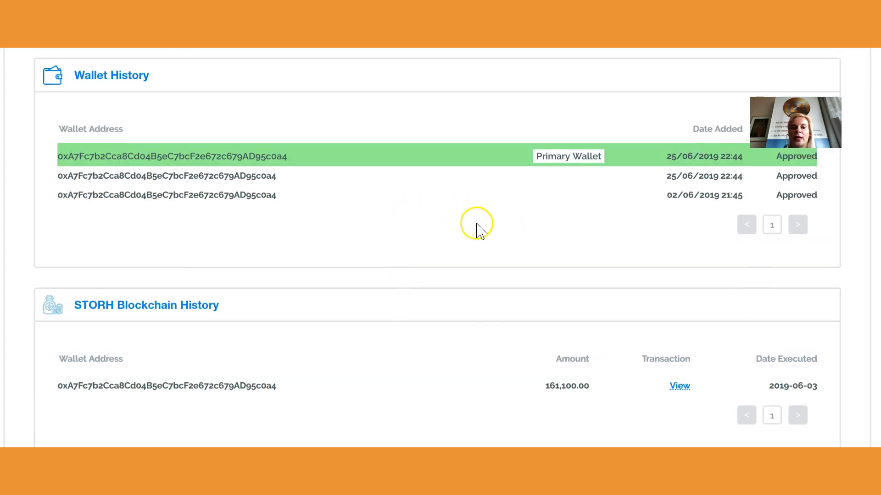
{"action": "mouse_move", "coordinate": [530, 239]}
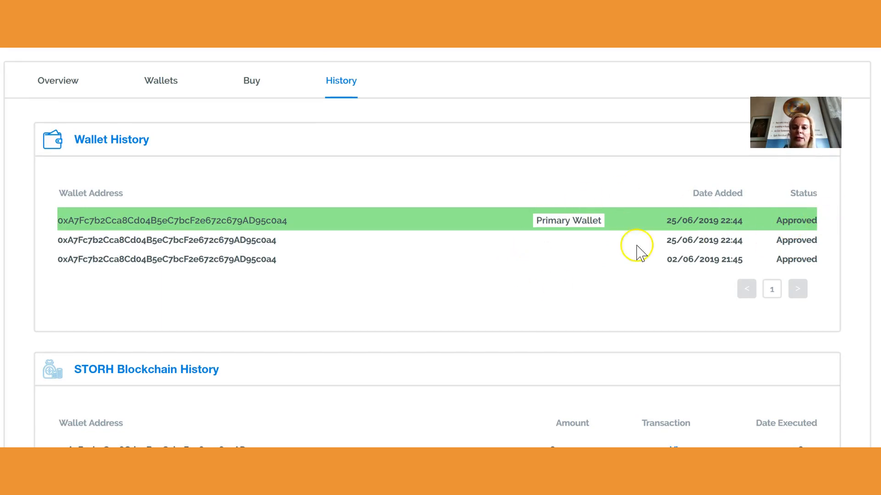
{"action": "scroll", "scroll_direction": "down", "scroll_amount": 3}
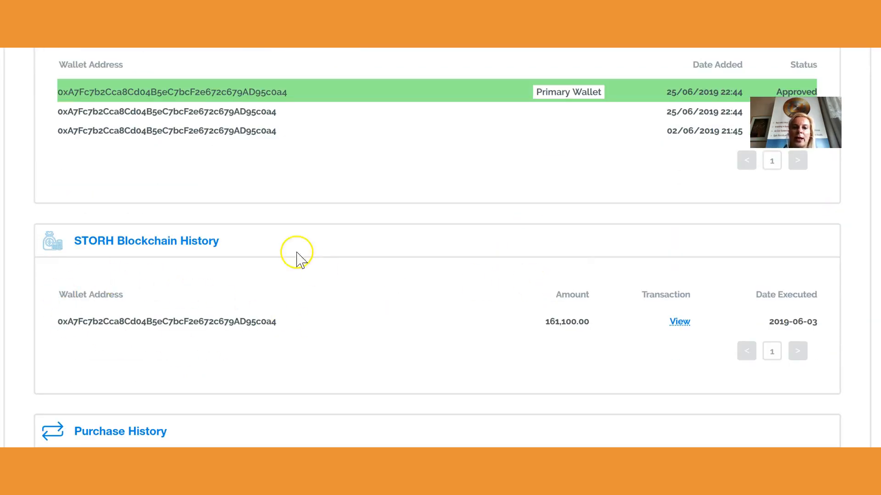
{"action": "mouse_move", "coordinate": [503, 355]}
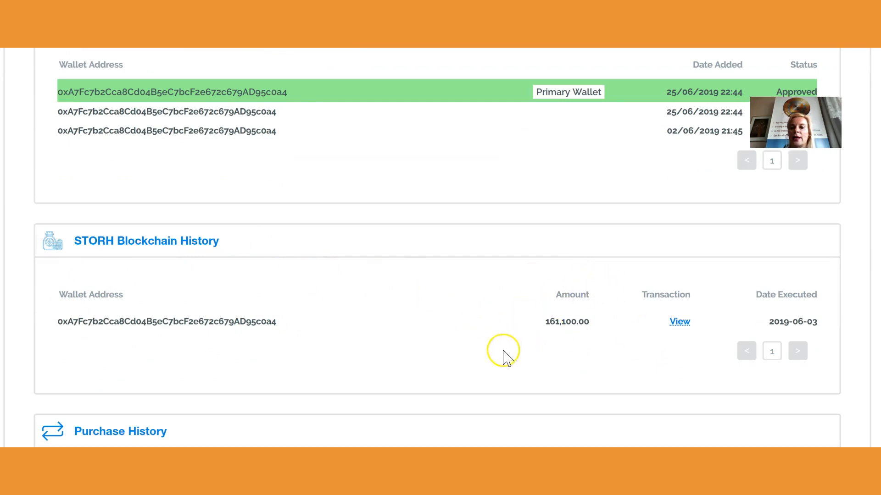
{"action": "mouse_move", "coordinate": [531, 349]}
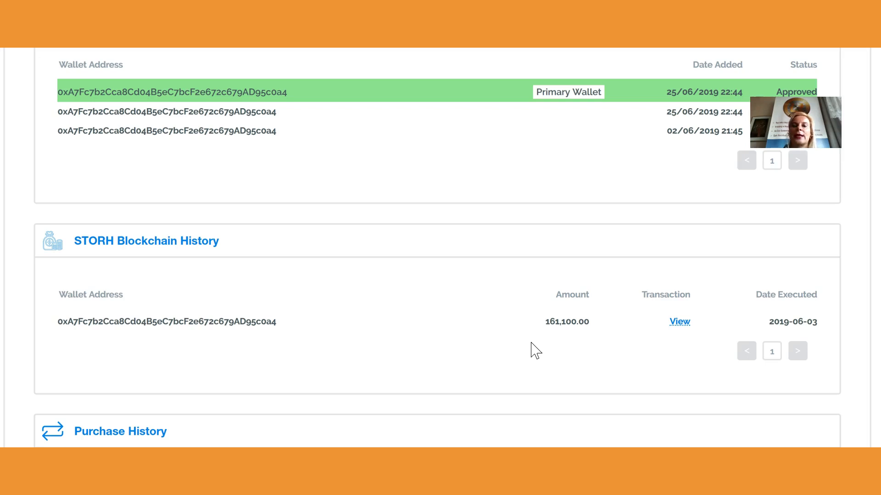
{"action": "scroll", "scroll_direction": "down", "scroll_amount": 3}
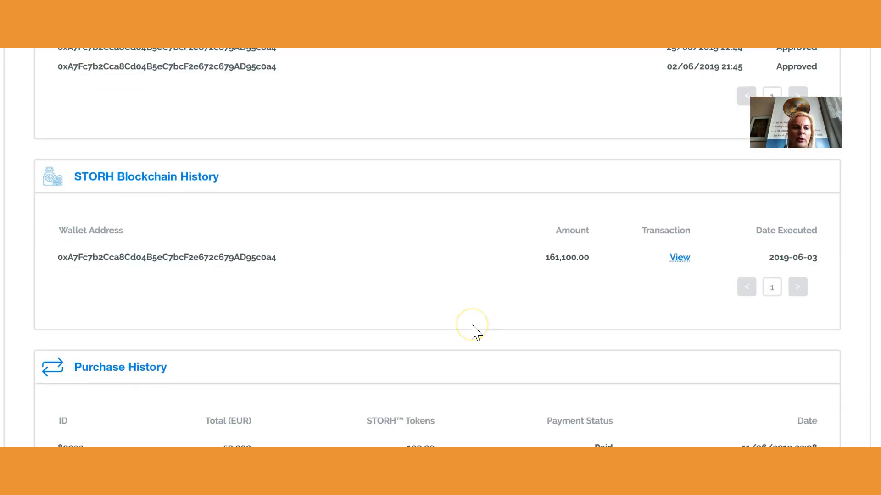
{"action": "scroll", "scroll_direction": "down", "scroll_amount": 3}
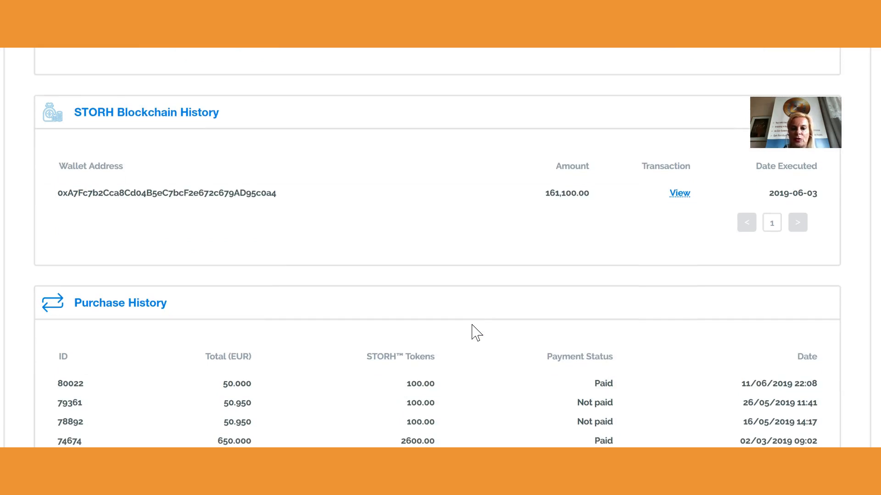
{"action": "scroll", "scroll_direction": "up", "scroll_amount": 3}
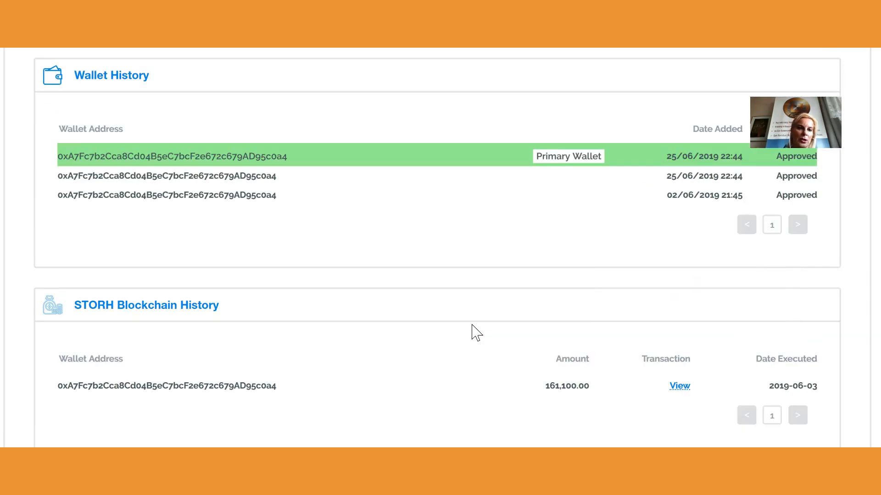